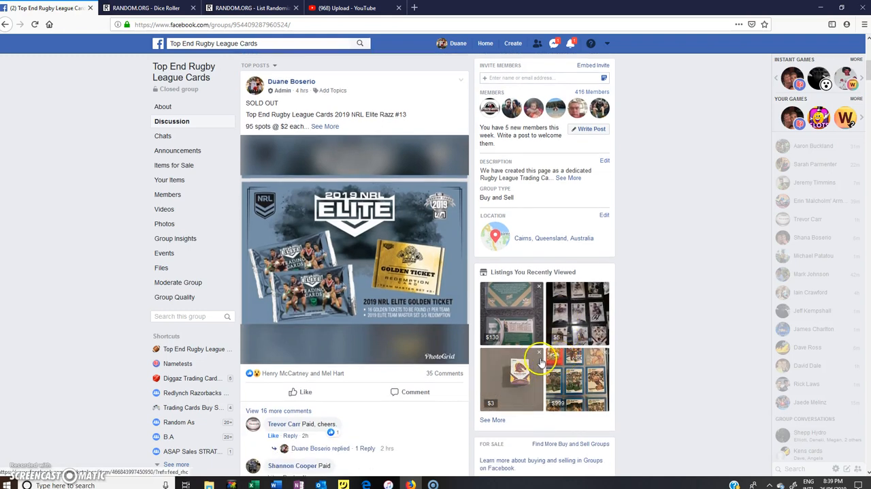
Post a "LIVE" comment on the Facebook raffle post
scroll("down", 3)
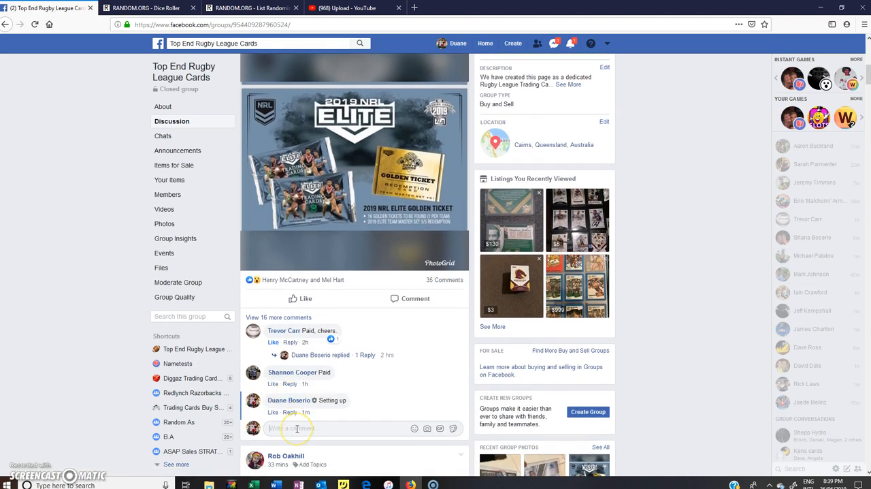
type("LIVE")
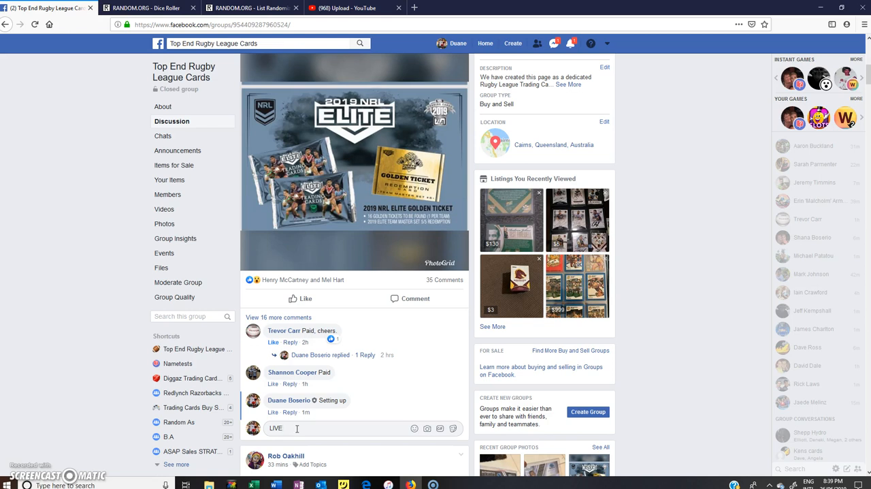
key("enter")
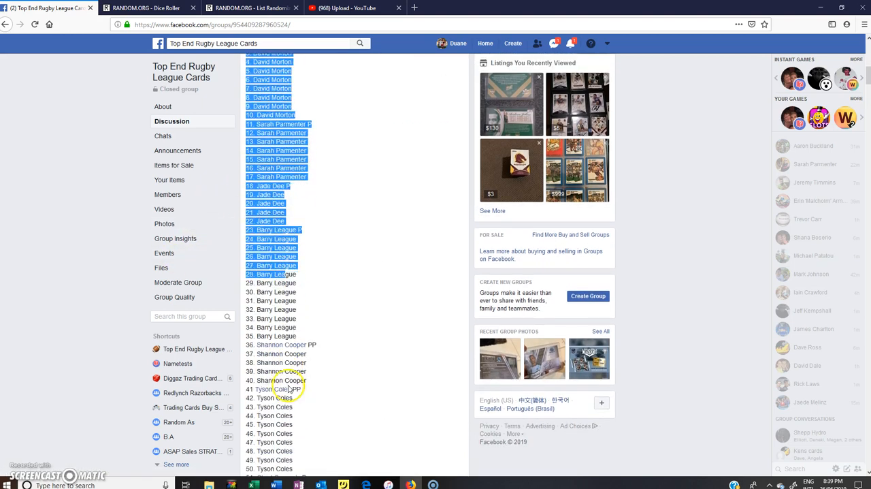
Copy the full numbered list of entrant names from the post
scroll("down", 3)
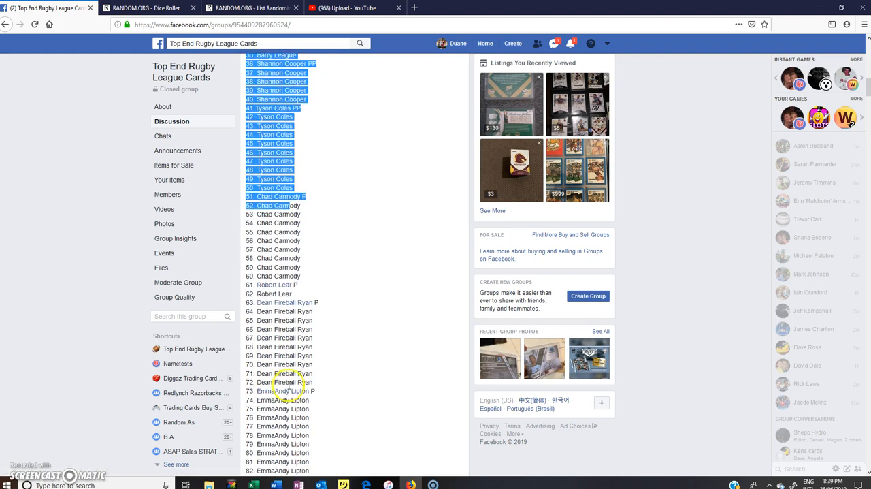
scroll("down", 3)
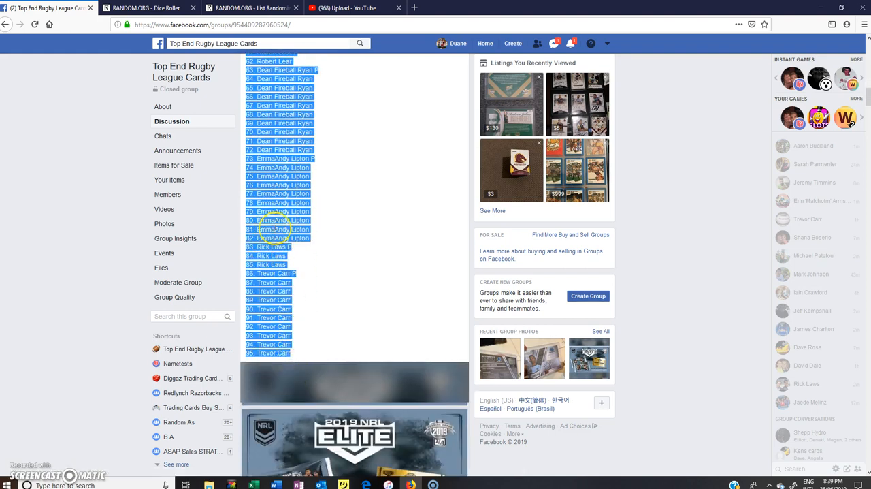
right_click(280, 231)
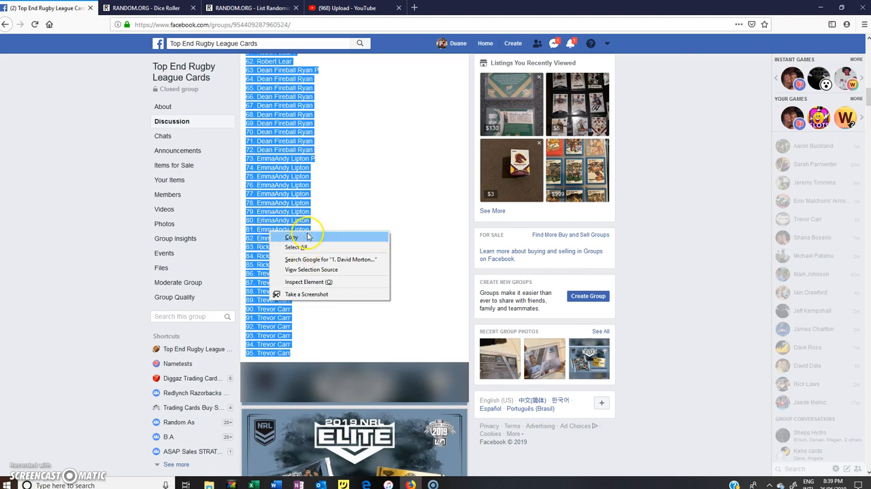
left_click(292, 237)
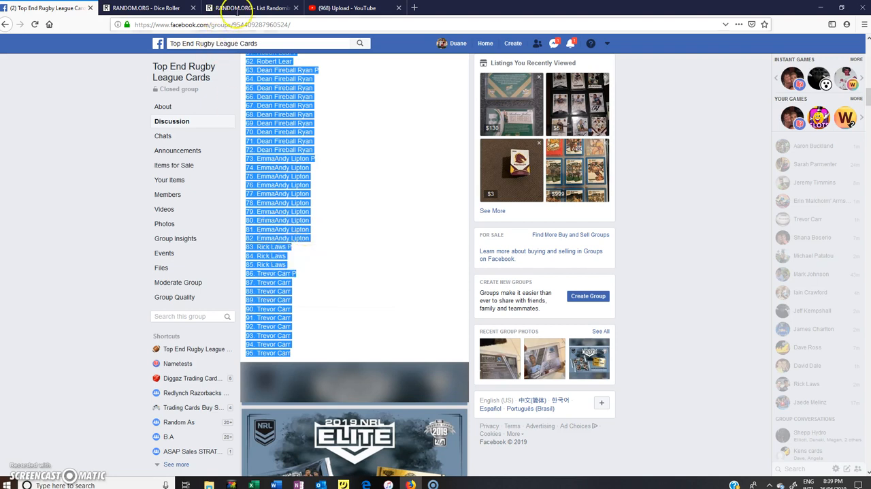
Paste the 95 copied raffle names into the List Randomizer items box
left_click(248, 9)
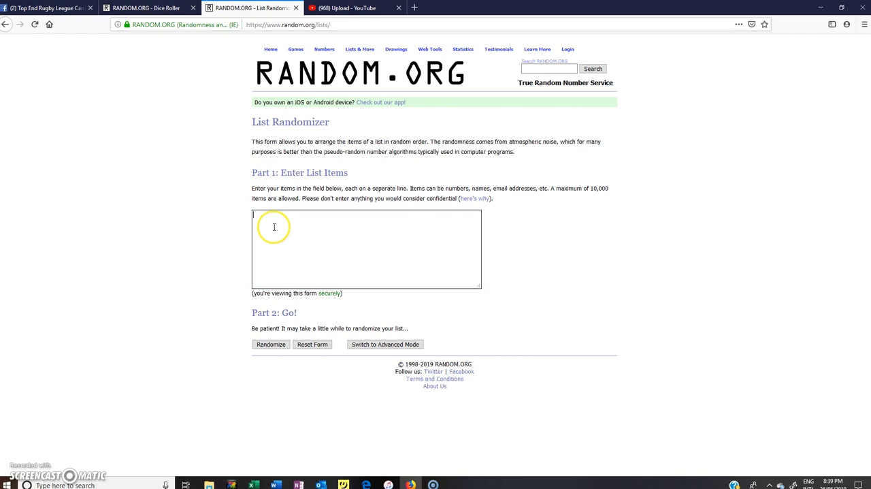
right_click(274, 226)
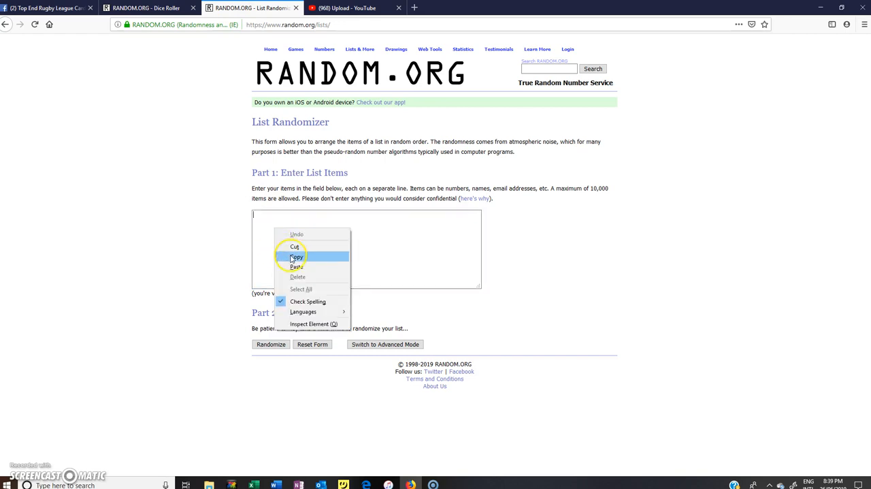
left_click(297, 267)
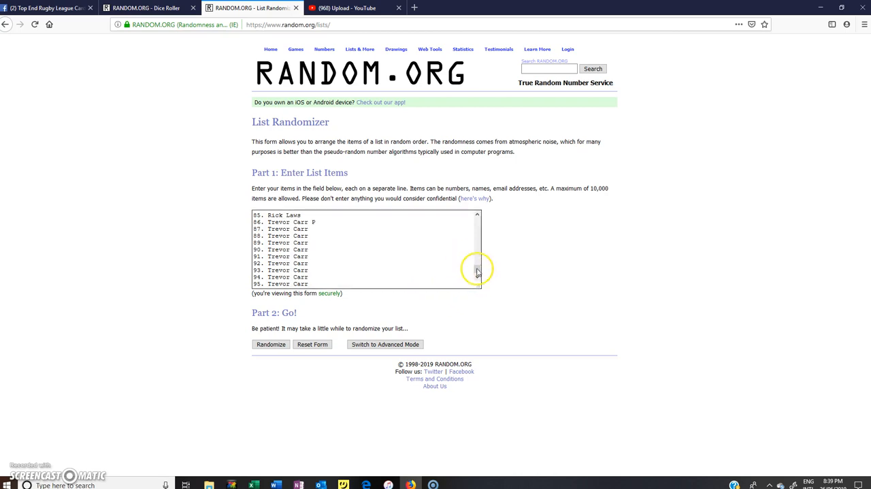
left_click_drag(477, 269, 477, 215)
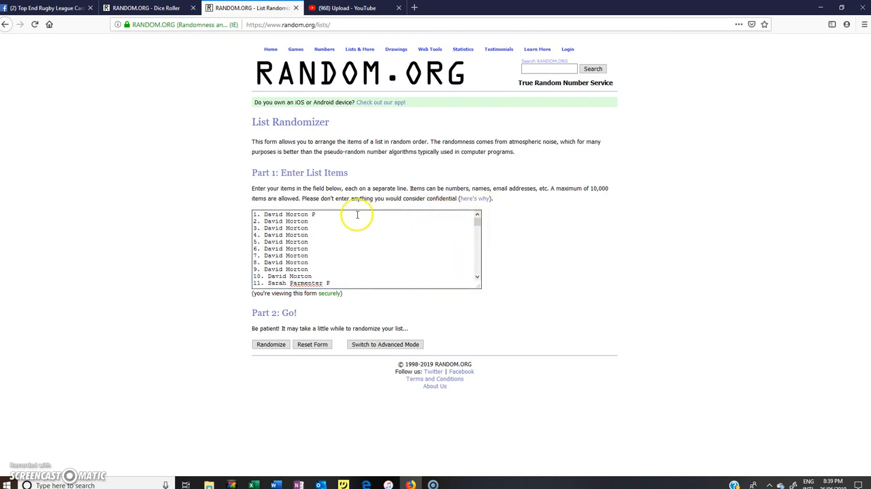
left_click(147, 8)
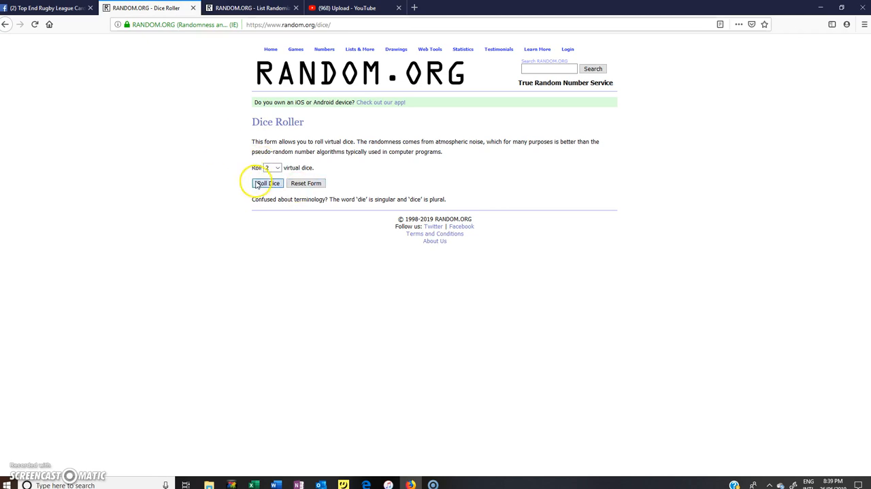
Roll two dice (five and four), then return to the list of names
left_click(267, 183)
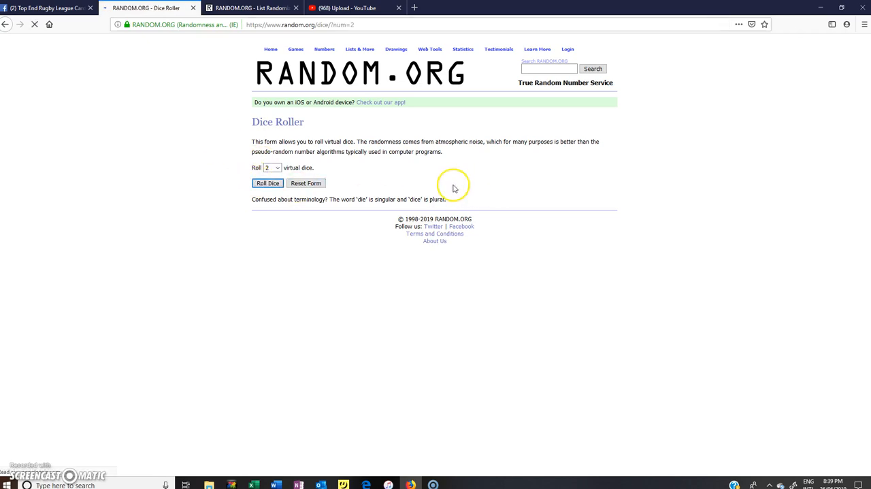
left_click(267, 183)
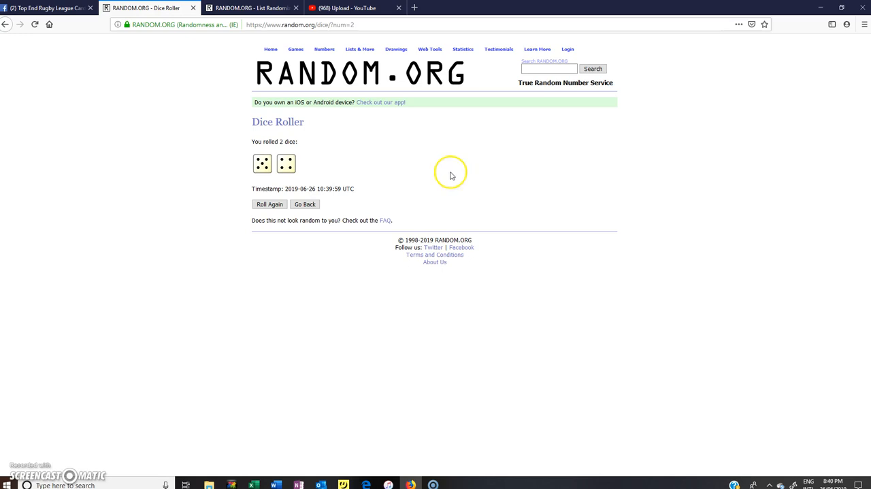
mouse_move(651, 351)
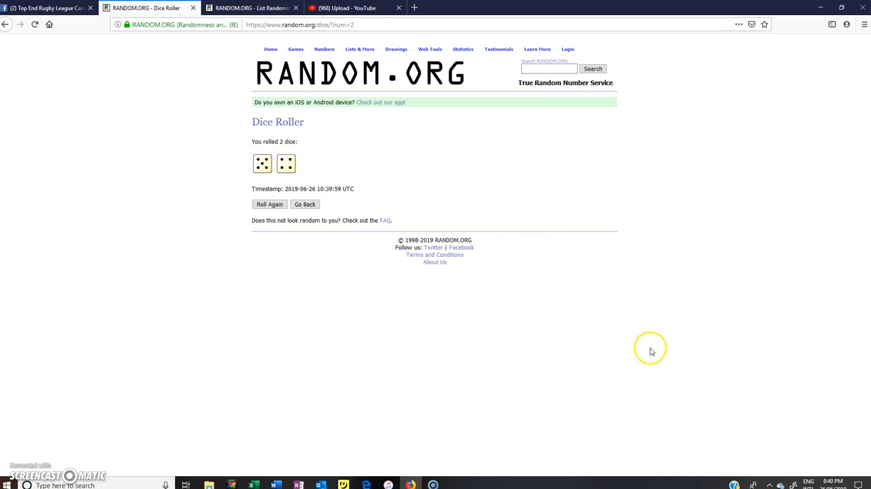
mouse_move(468, 190)
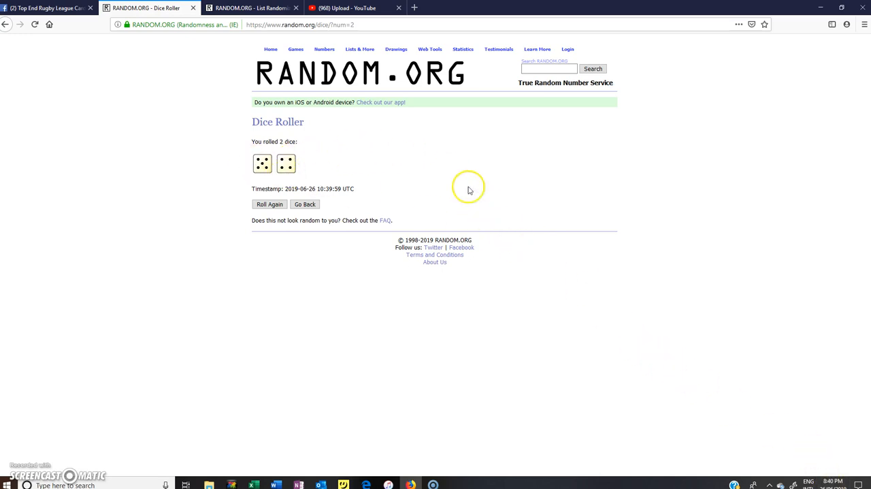
left_click(252, 8)
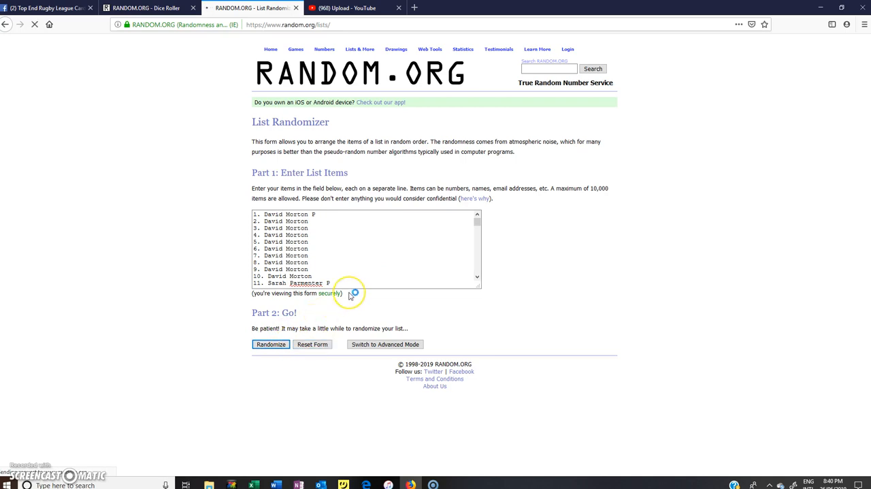
Randomize the 95 names four times using Randomize and Again
left_click(271, 343)
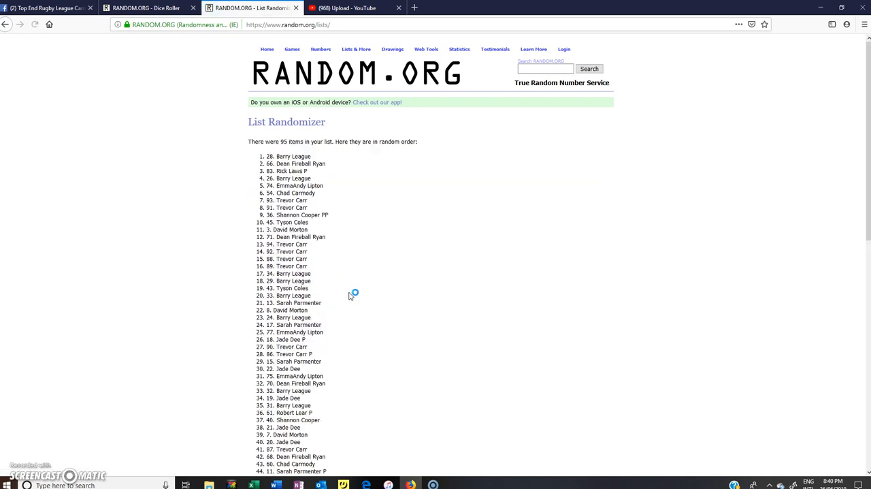
scroll("down", 3)
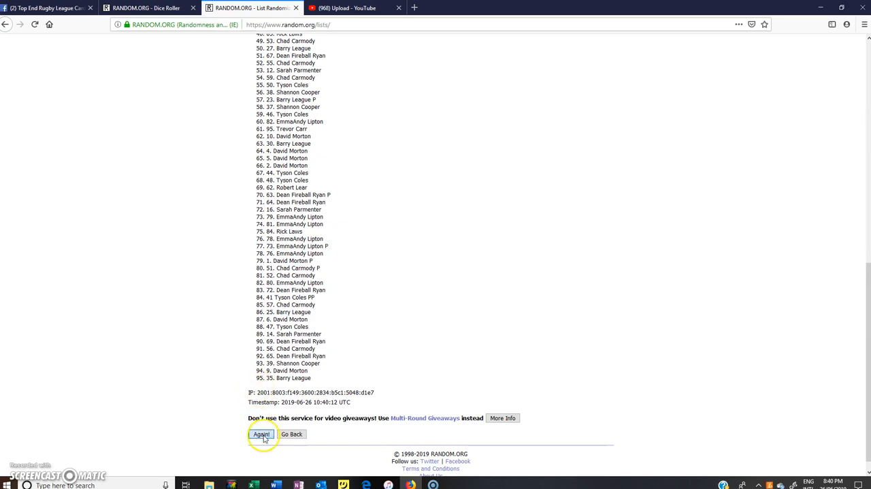
left_click(261, 433)
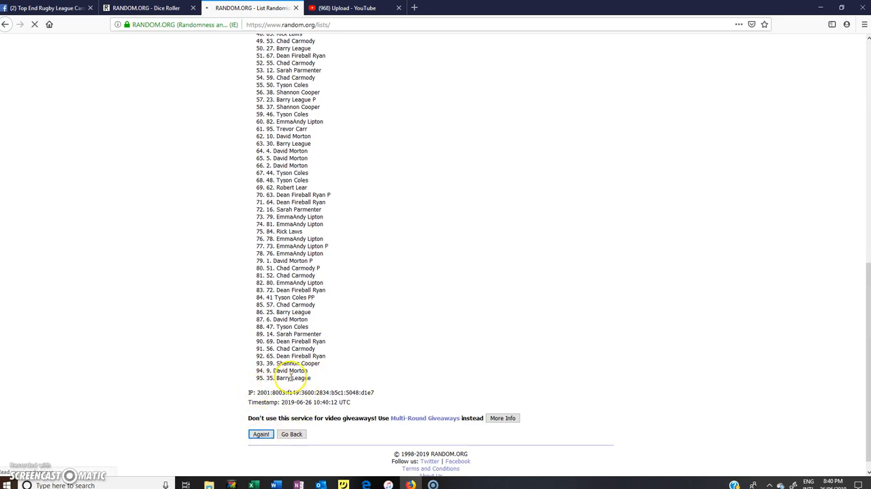
left_click(261, 433)
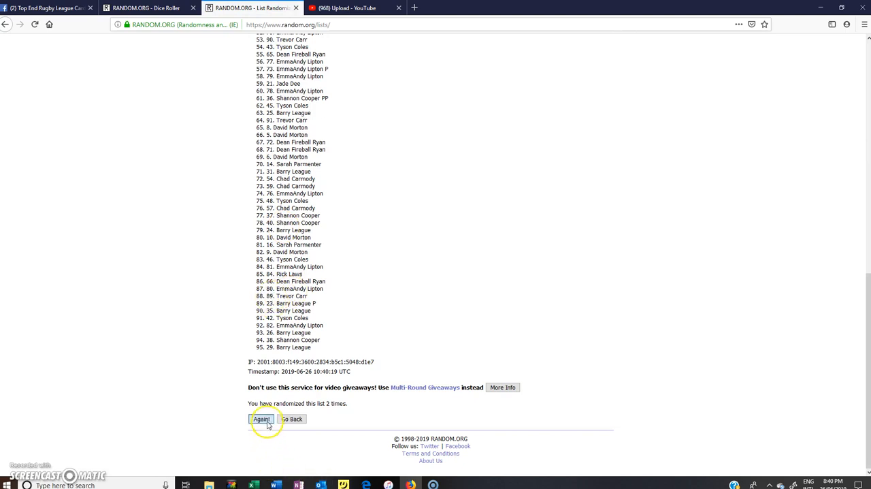
left_click(262, 419)
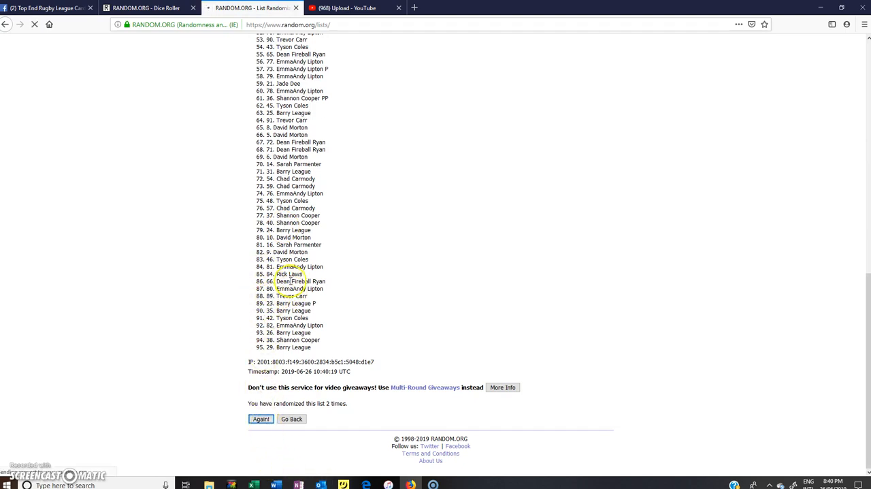
left_click(261, 419)
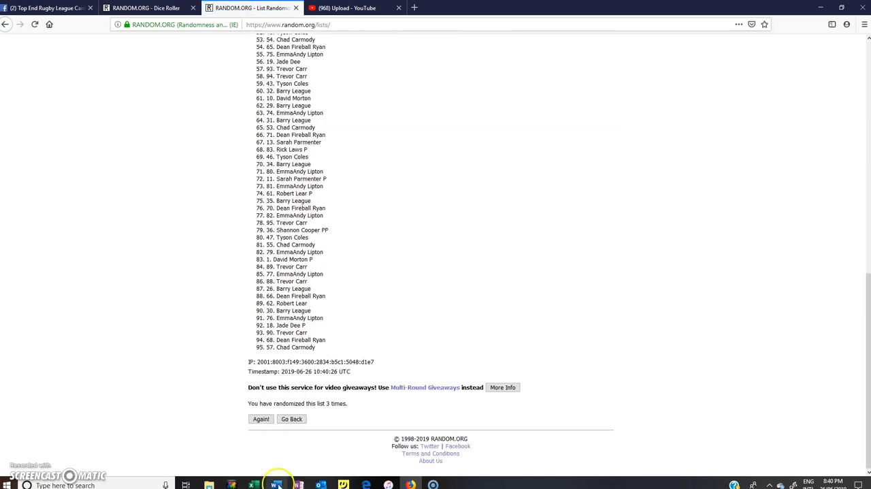
left_click(261, 419)
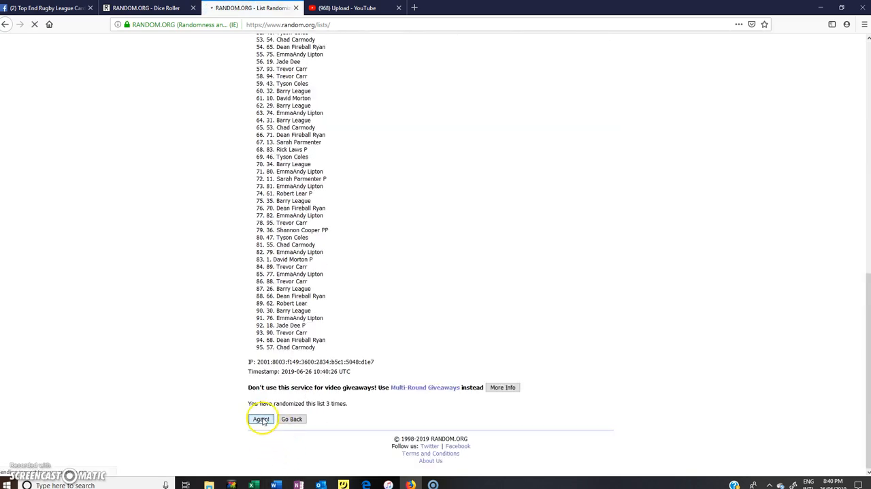
left_click(262, 419)
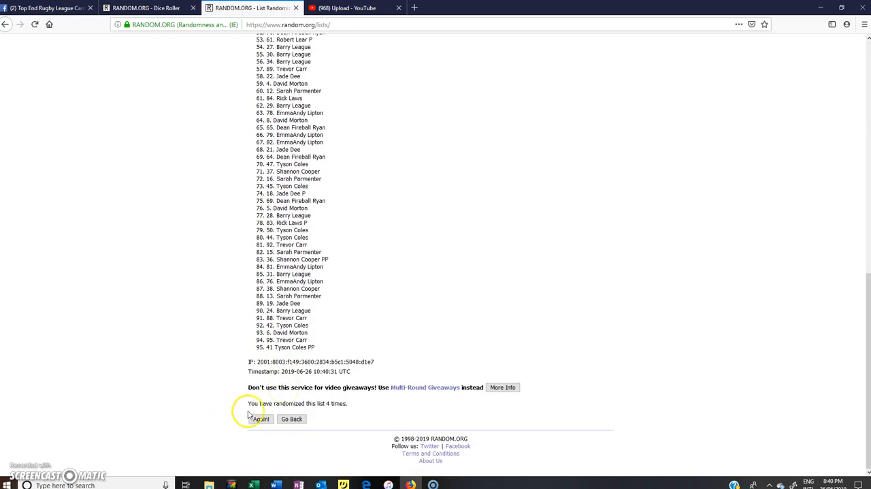
Keep reshuffling until the page reports the list randomized 8 times
left_click(262, 419)
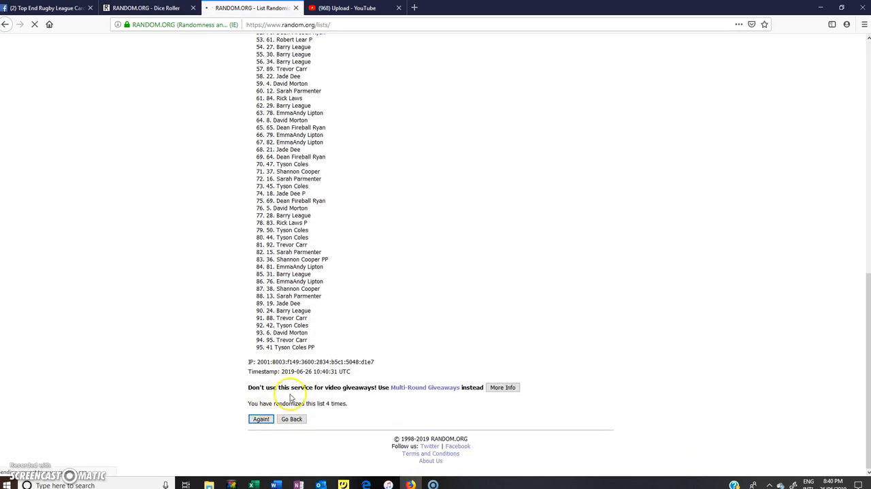
left_click(261, 419)
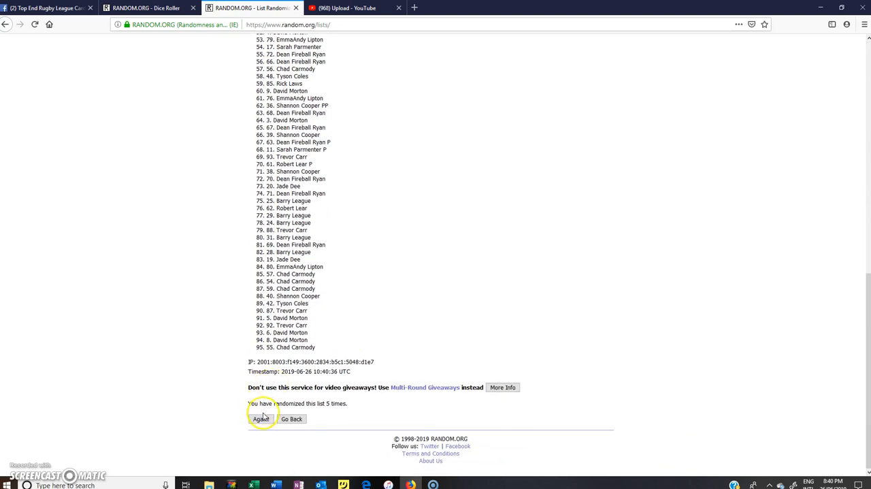
left_click(261, 419)
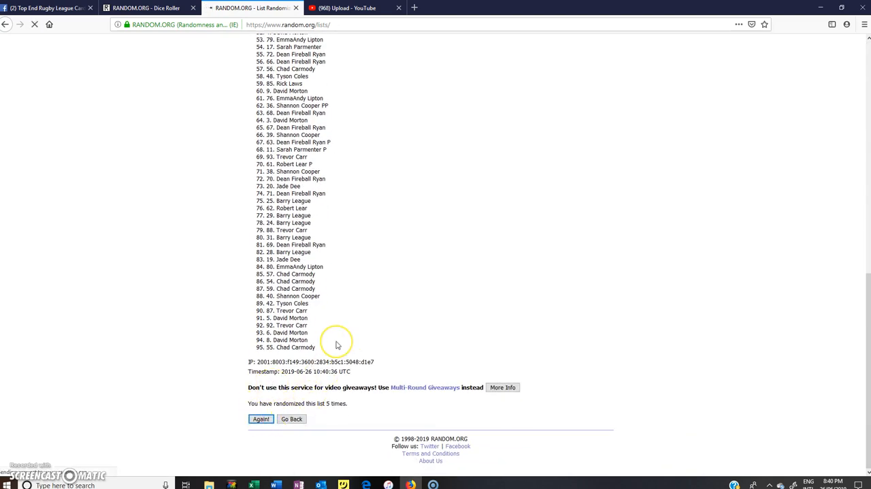
left_click(261, 420)
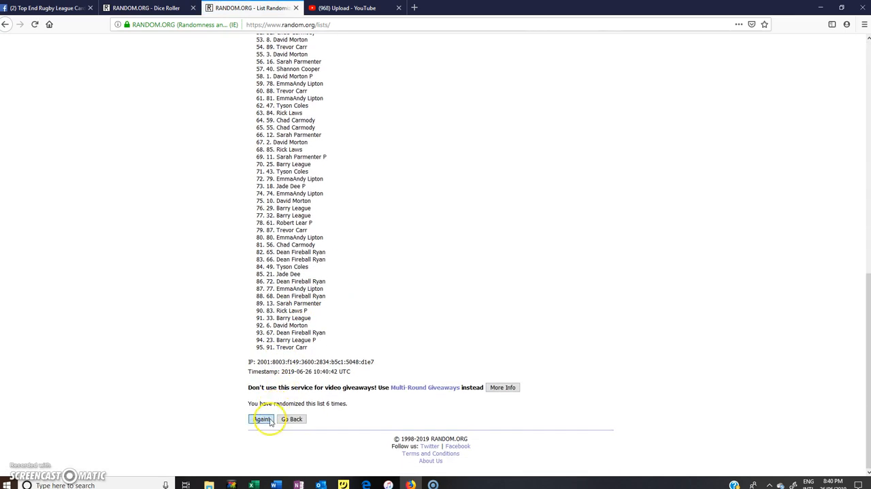
left_click(261, 419)
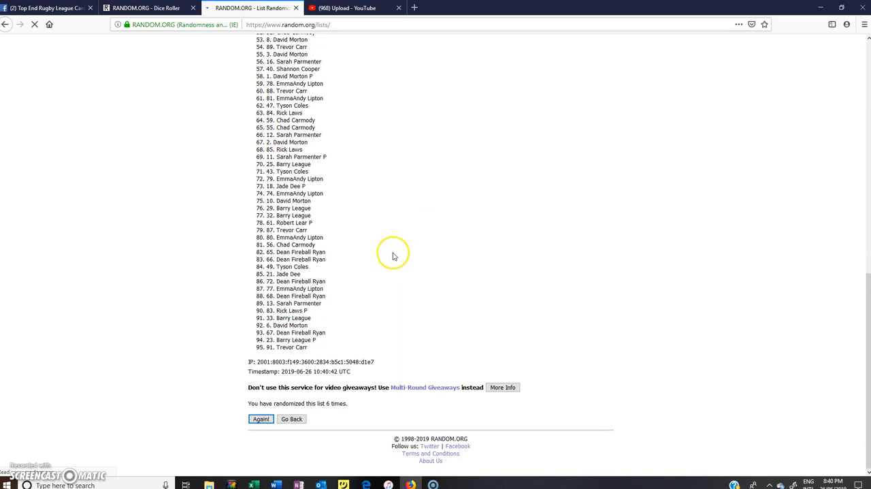
left_click(261, 419)
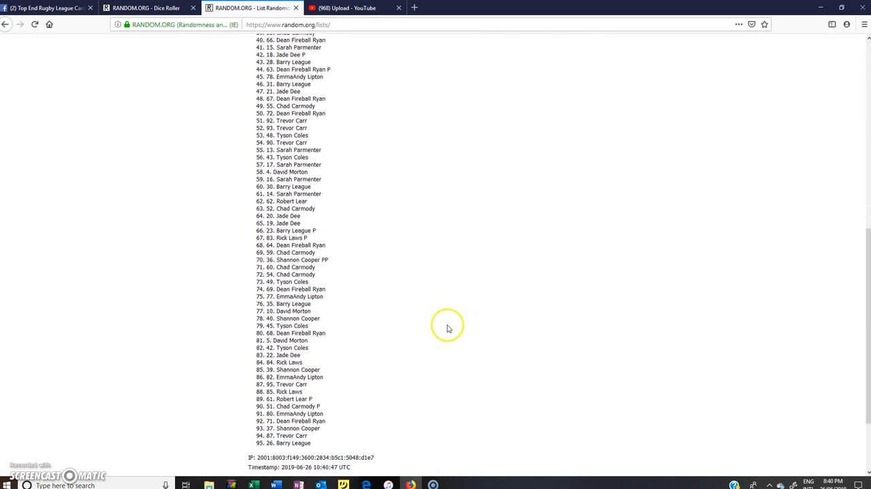
scroll("down", 3)
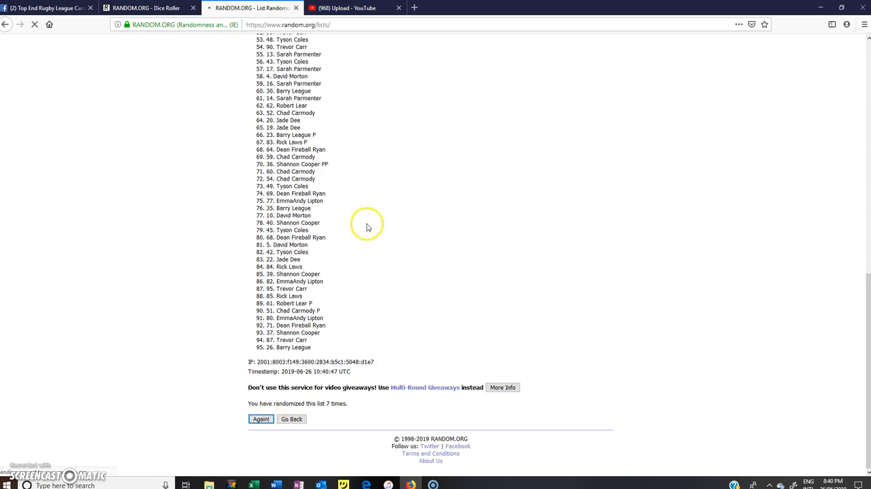
left_click(262, 419)
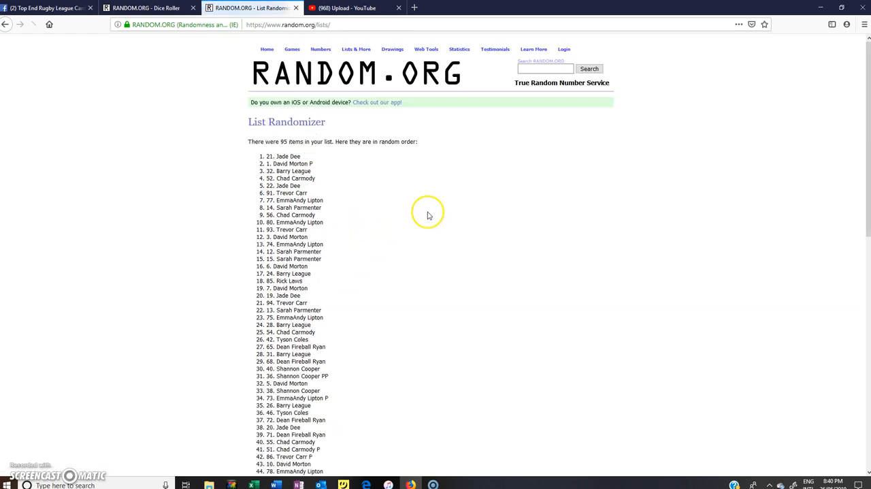
scroll("down", 3)
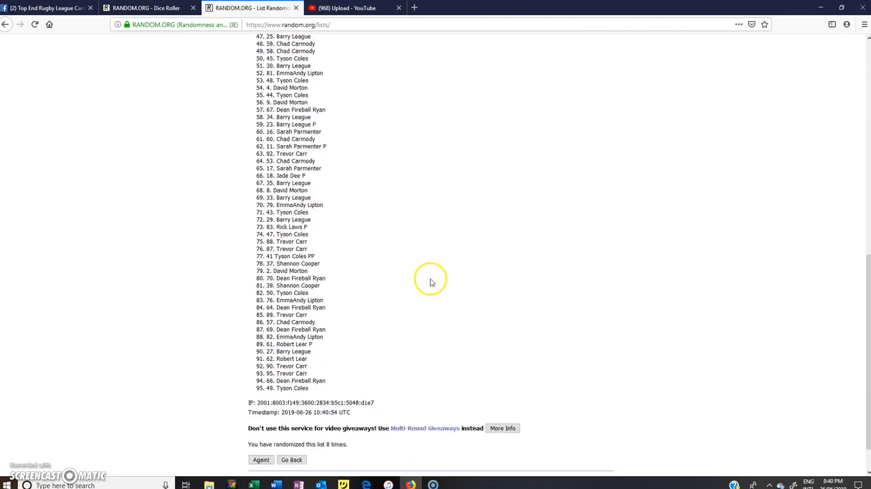
scroll("down", 3)
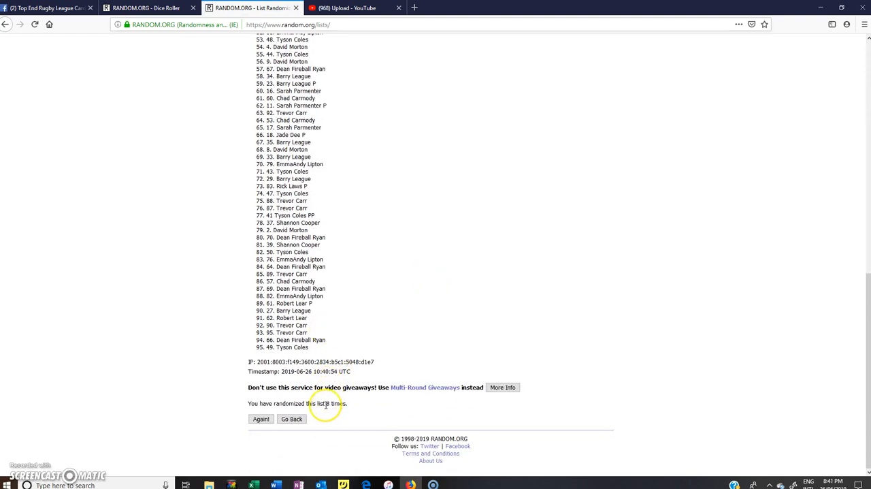
Check the count of 8 against the dice, then reshuffle a ninth time
double_click(335, 403)
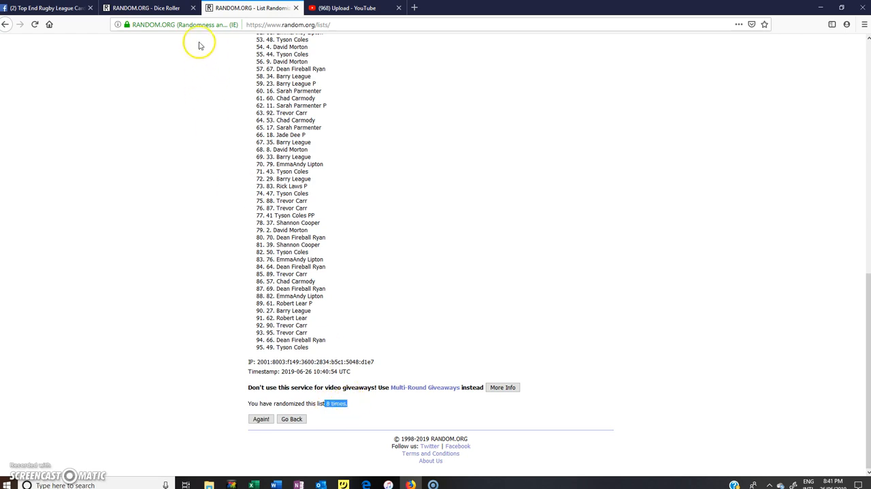
left_click(147, 8)
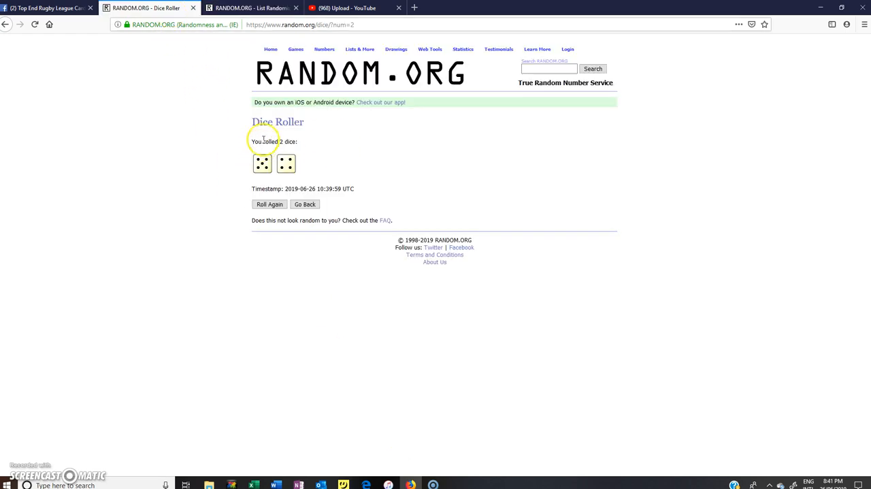
left_click(252, 8)
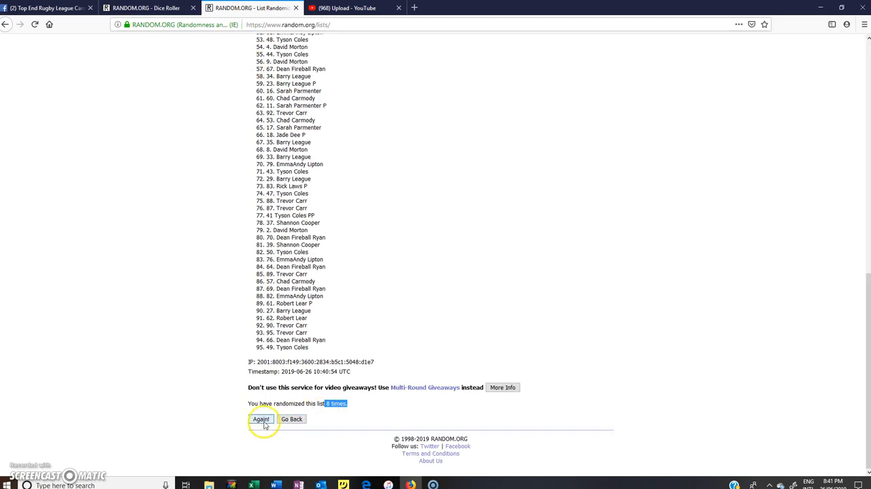
left_click(262, 420)
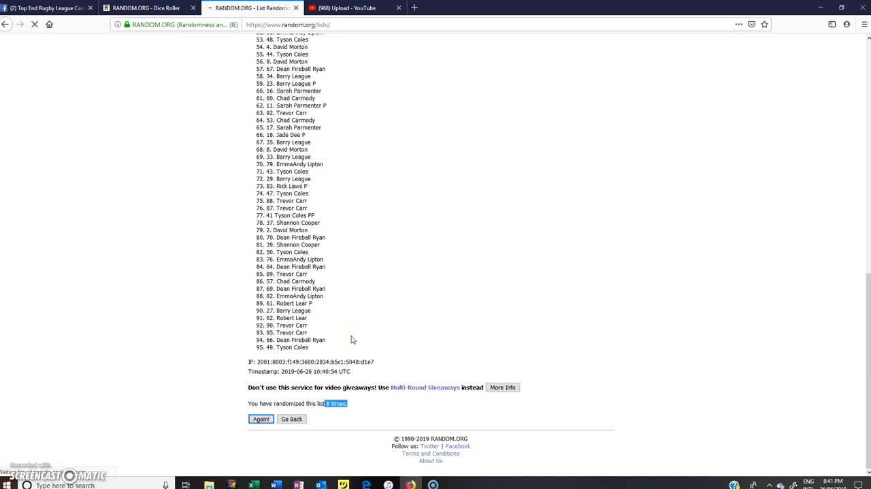
Highlight the count of 9 randomizations and show the dice total of nine again
left_click(261, 420)
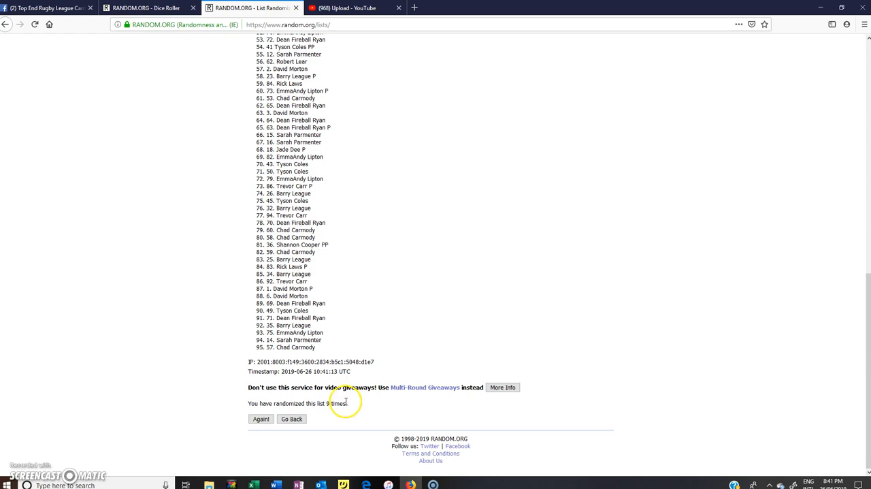
double_click(338, 403)
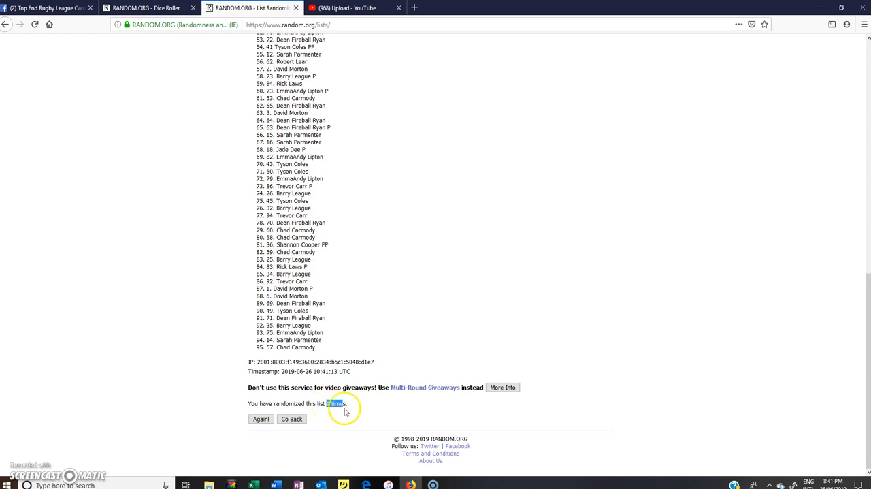
left_click(148, 8)
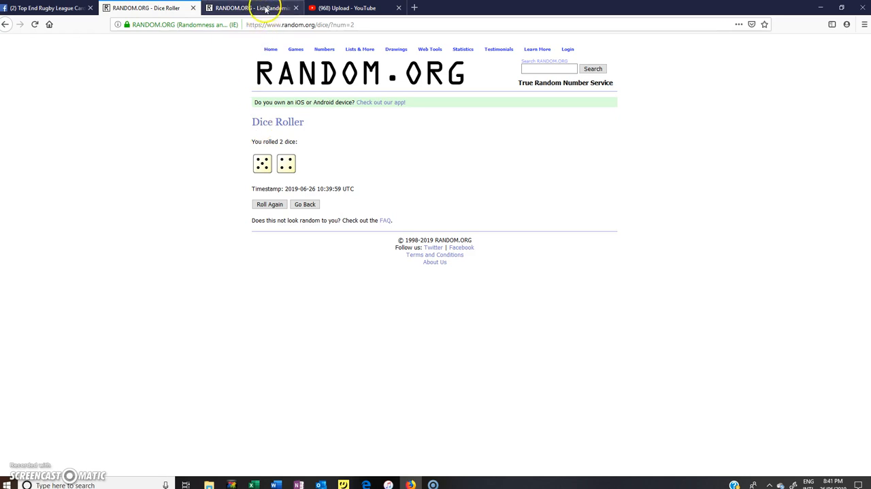
Highlight the first name of the ninth shuffle, Barry League spot 33, as the winner
left_click(252, 8)
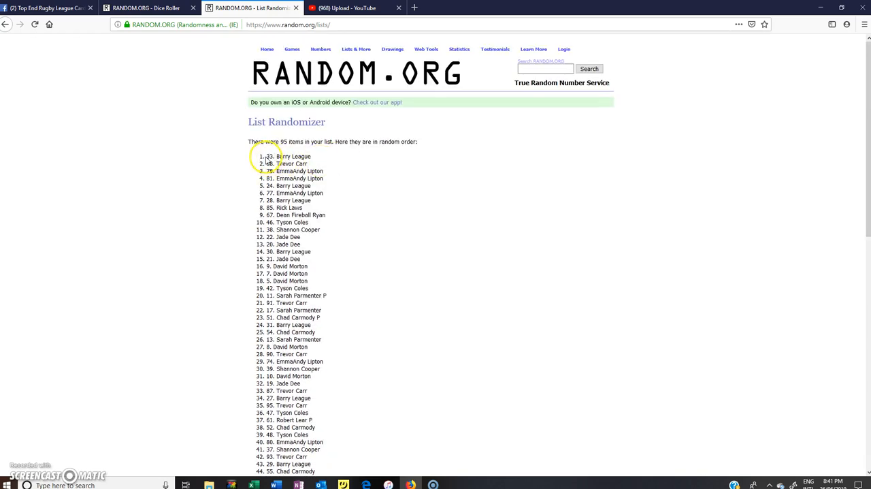
left_click_drag(267, 157, 299, 163)
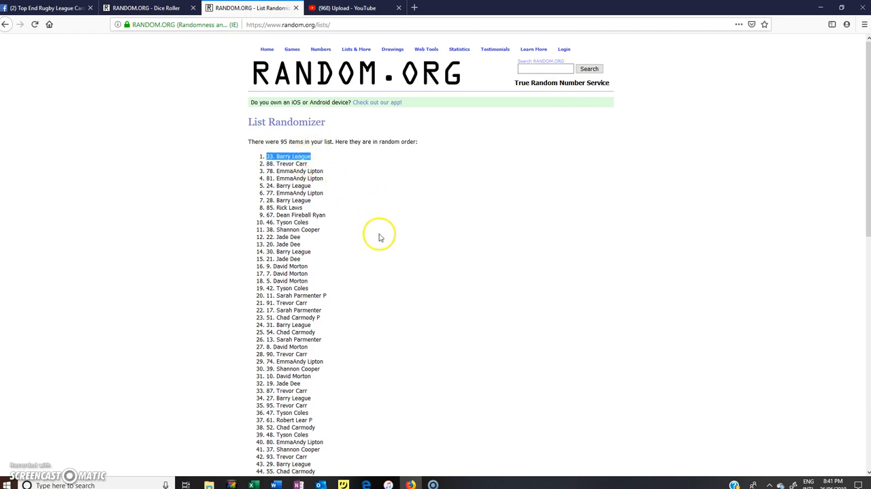
mouse_move(353, 191)
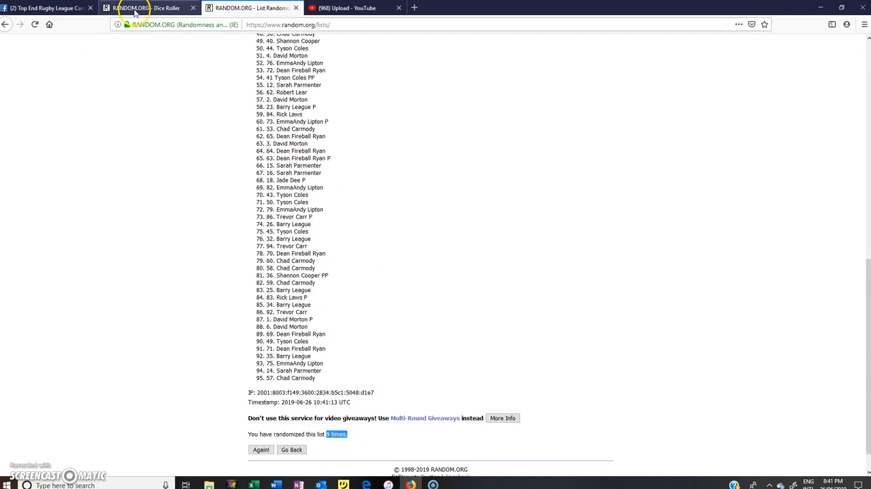
left_click(147, 8)
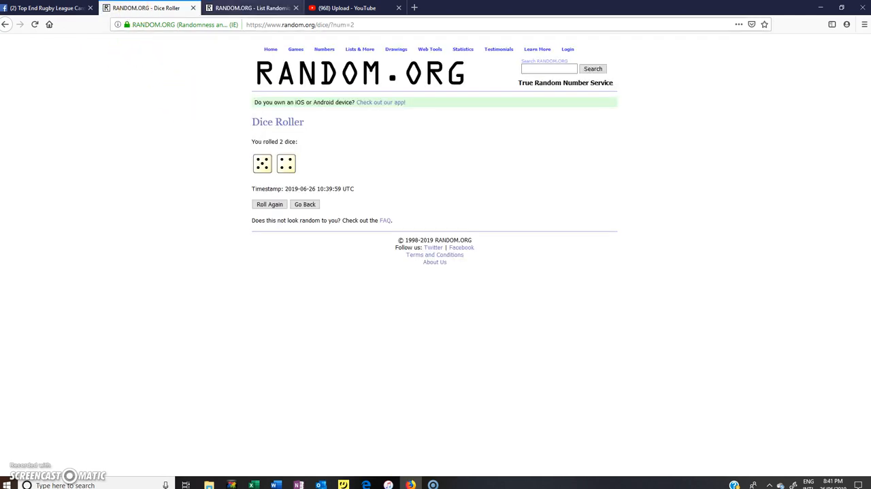
left_click(251, 8)
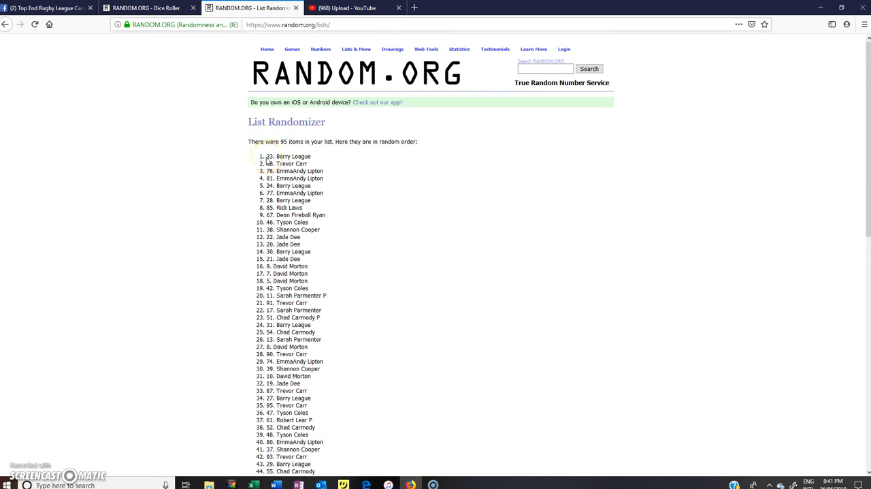
left_click_drag(266, 155, 324, 172)
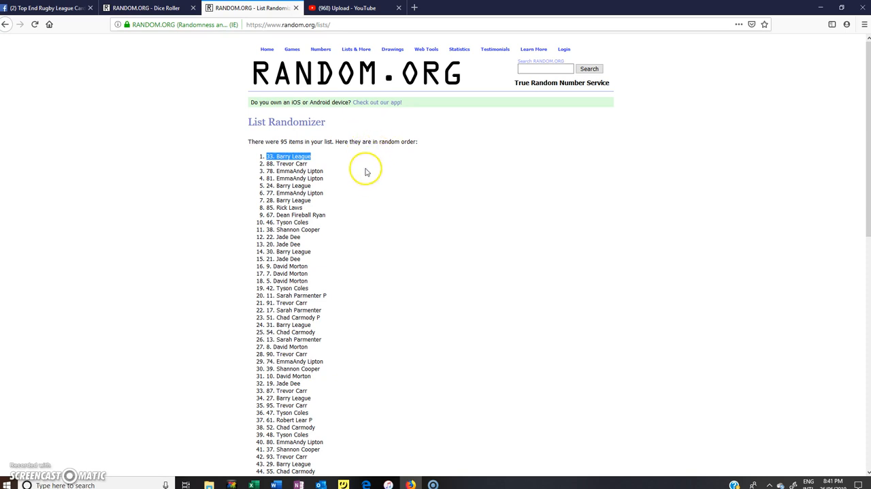
mouse_move(853, 461)
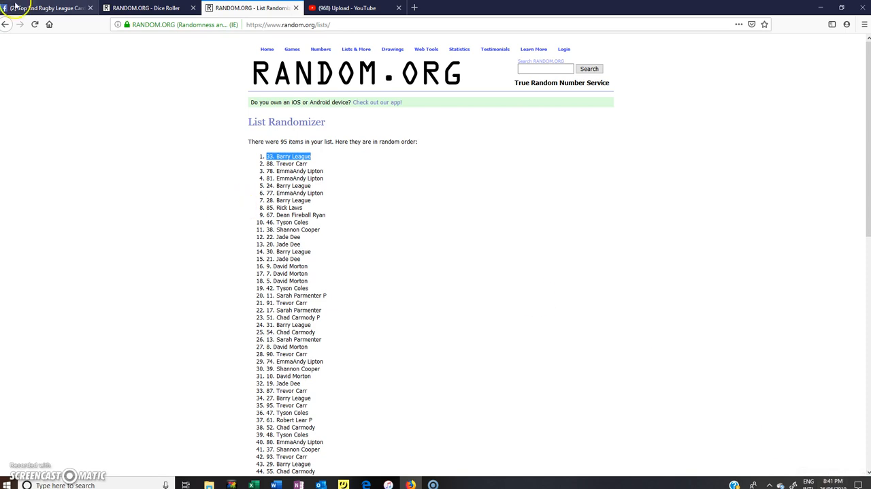
Return to the Facebook raffle post and begin a comment starting "Comple"
left_click(47, 8)
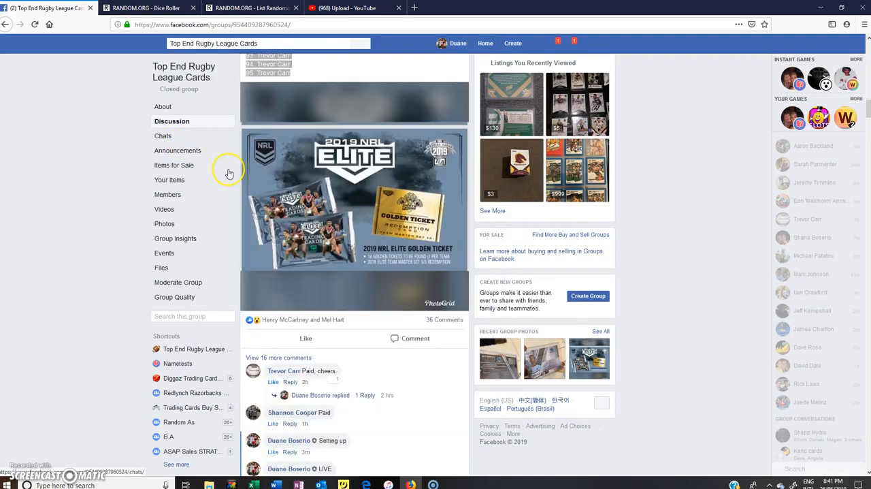
scroll("down", 3)
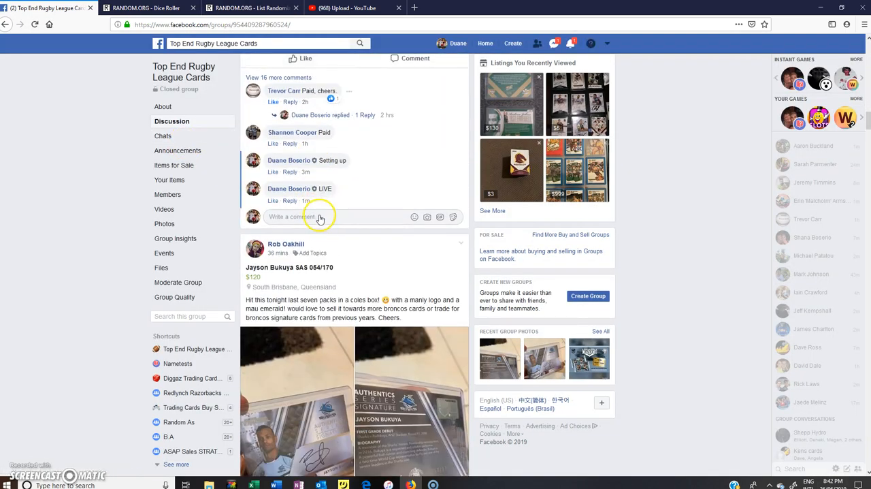
left_click(320, 216)
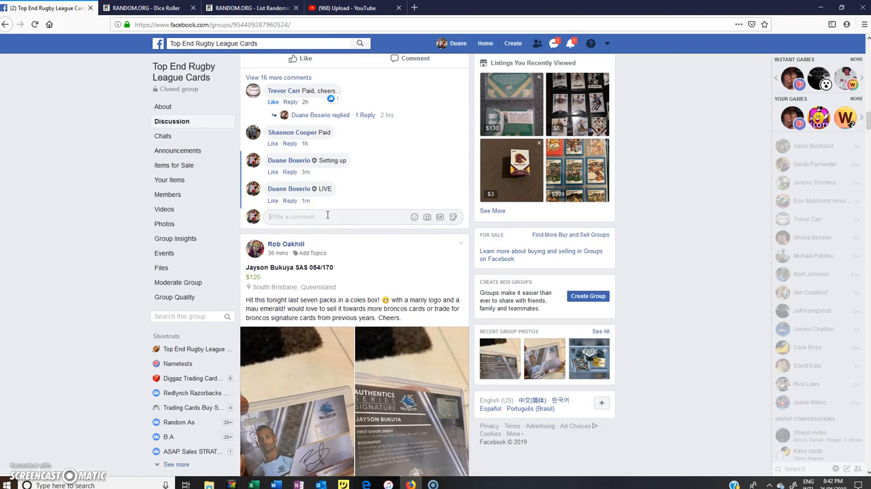
type("Comple")
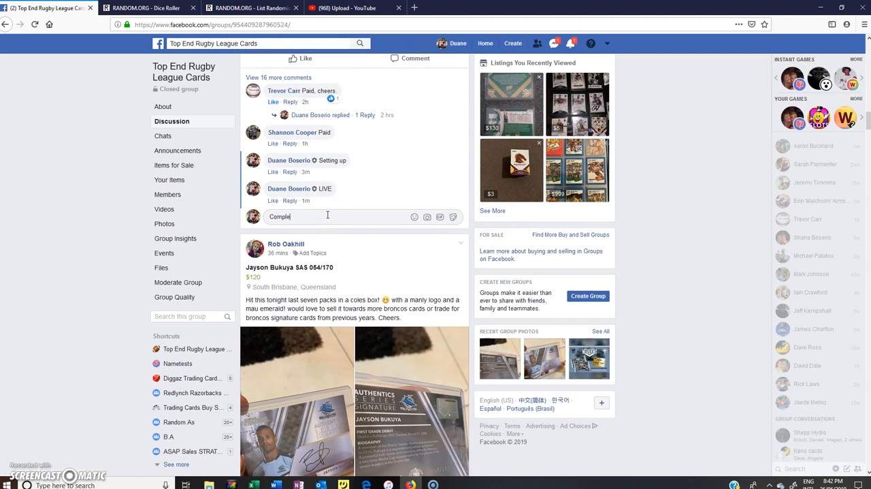